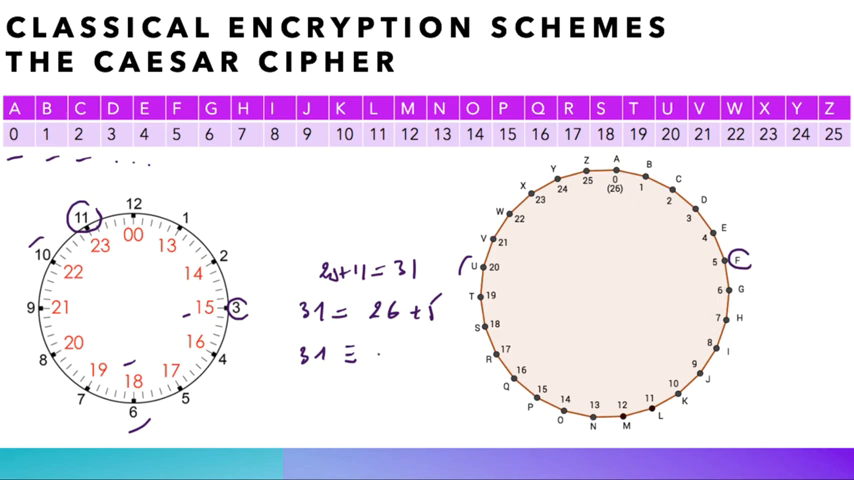
text(5 [26])
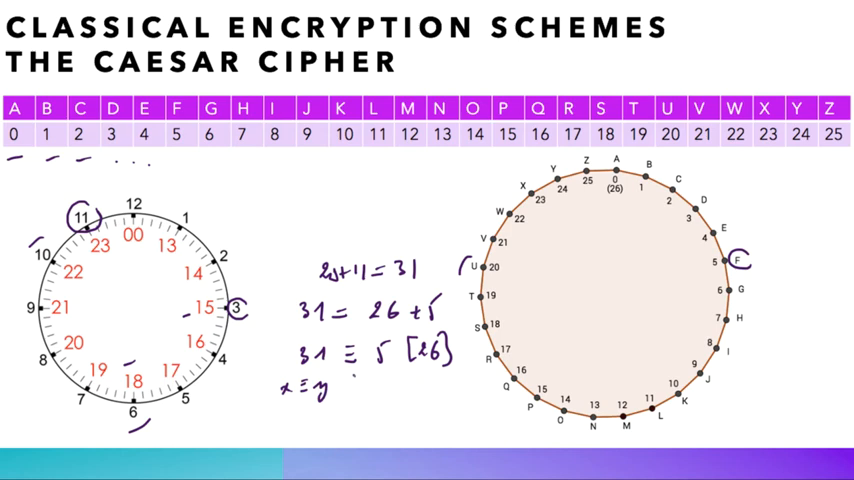
text([26])
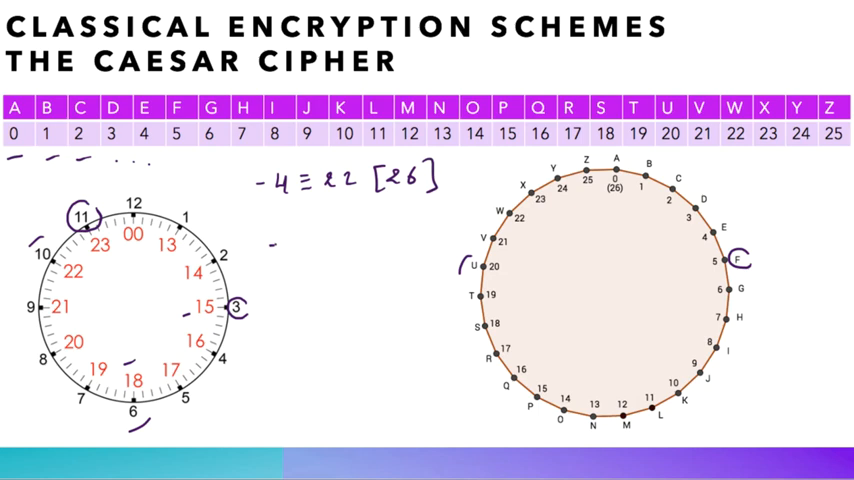
text(-4 = 22 + (-1)x)
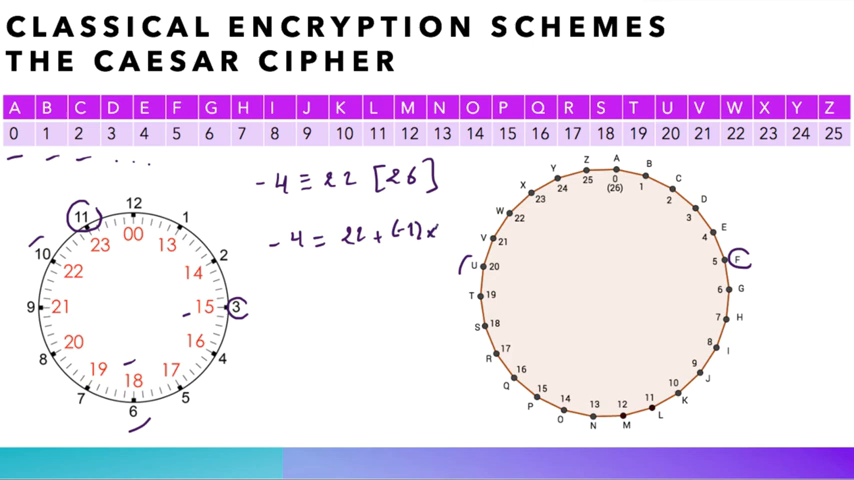